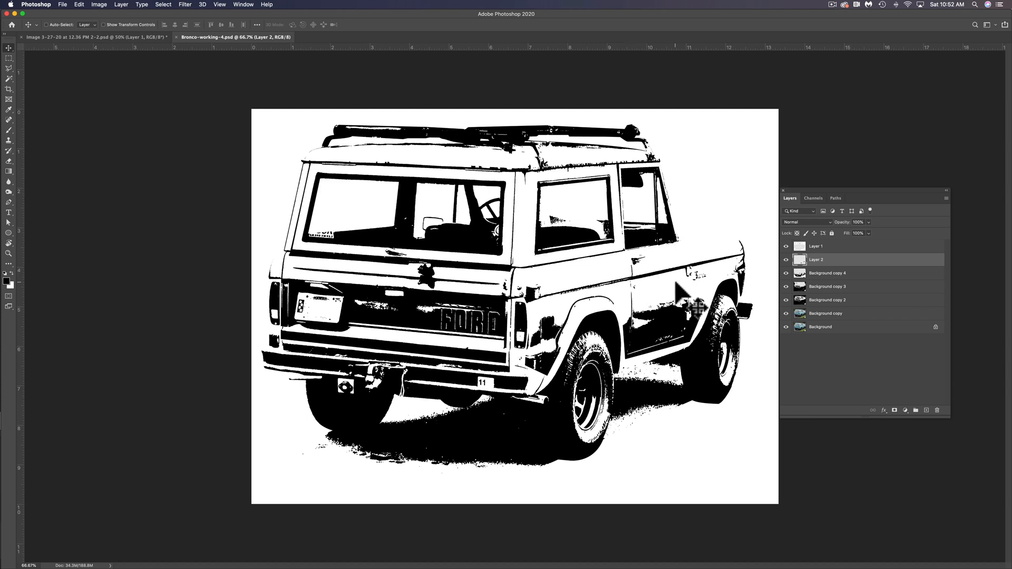
pyautogui.moveTo(563, 218)
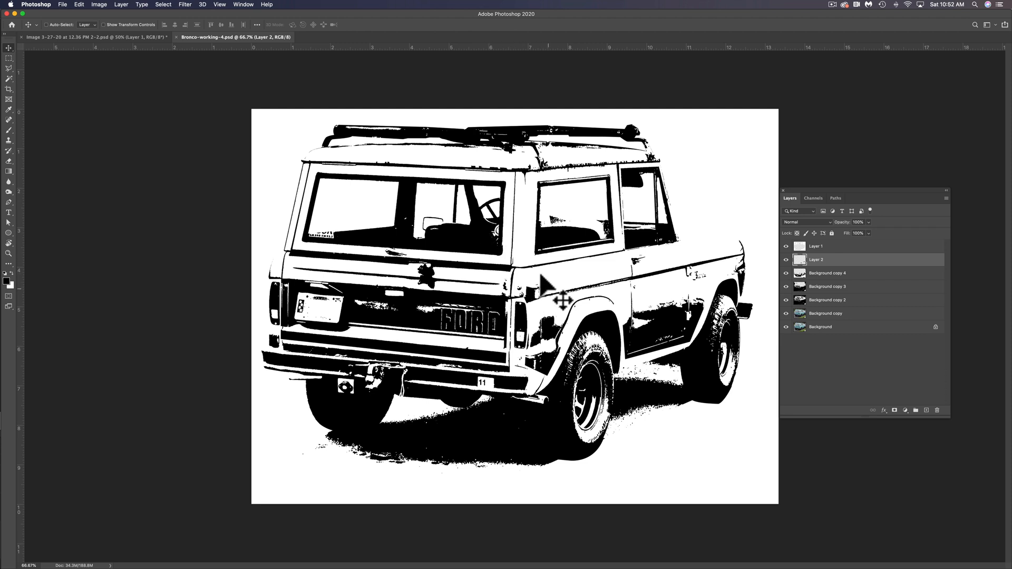
pyautogui.moveTo(444, 25)
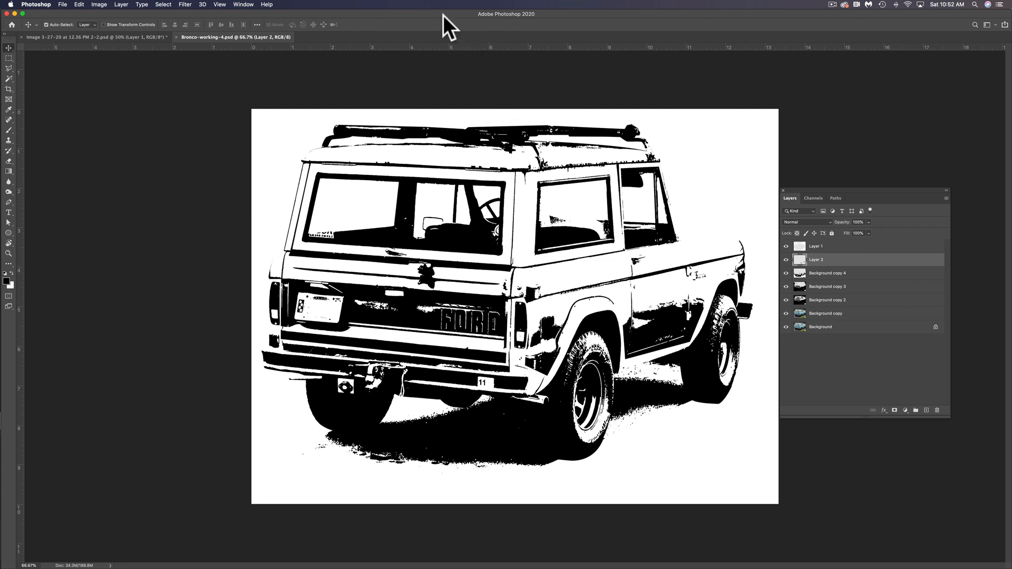
pyautogui.moveTo(535, 174)
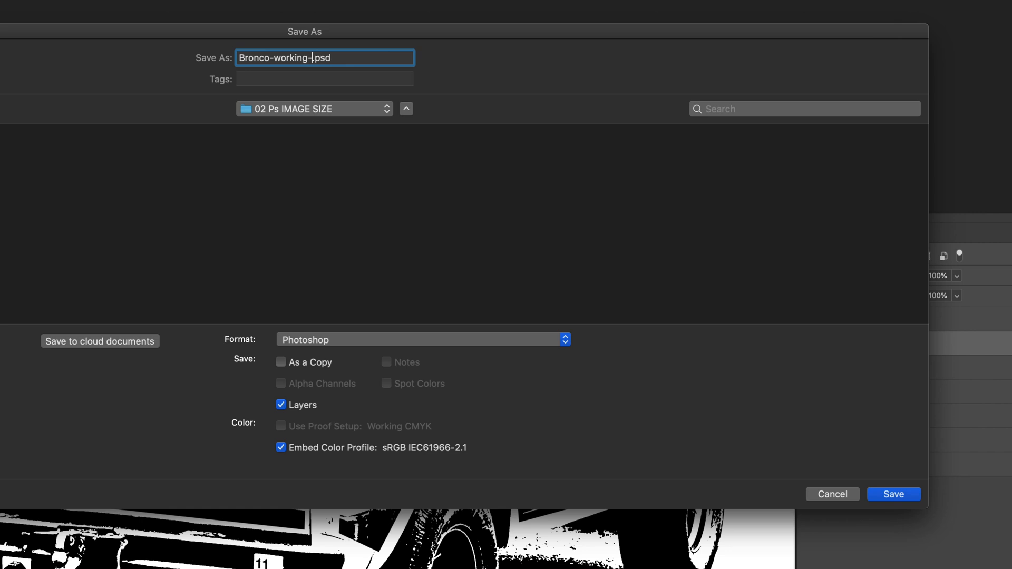
# - Save the file as a new version named Bronco-working-5.psd
pyautogui.write('5')
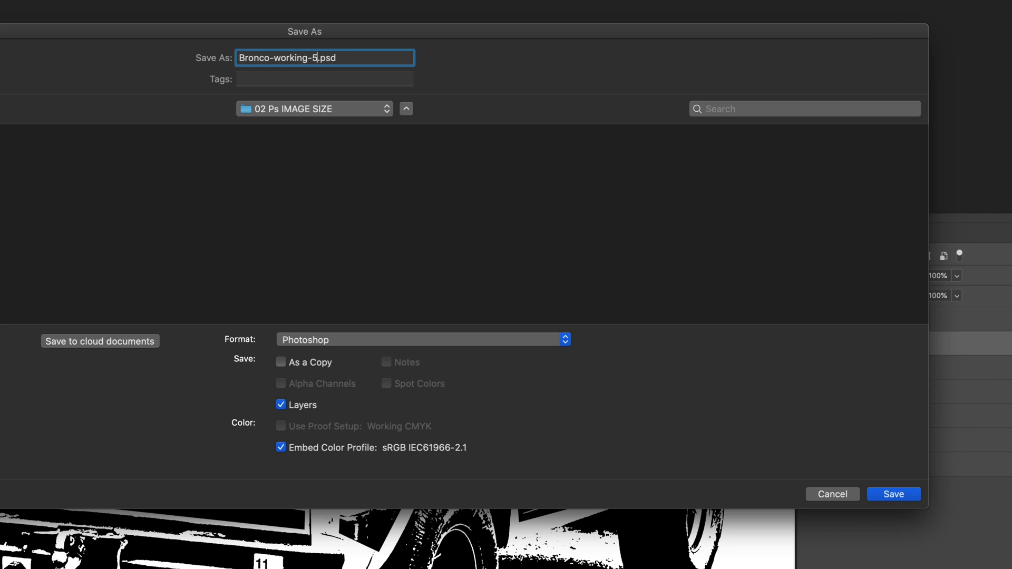
pyautogui.click(899, 493)
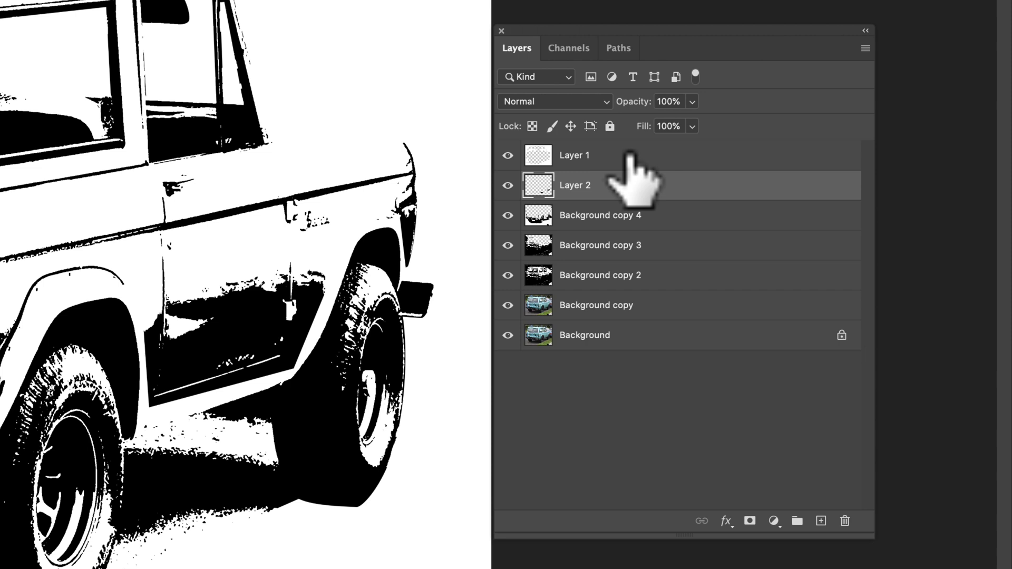
# - Merge Layer 1 through Background copy 2 into a single Layer 1
pyautogui.click(575, 155)
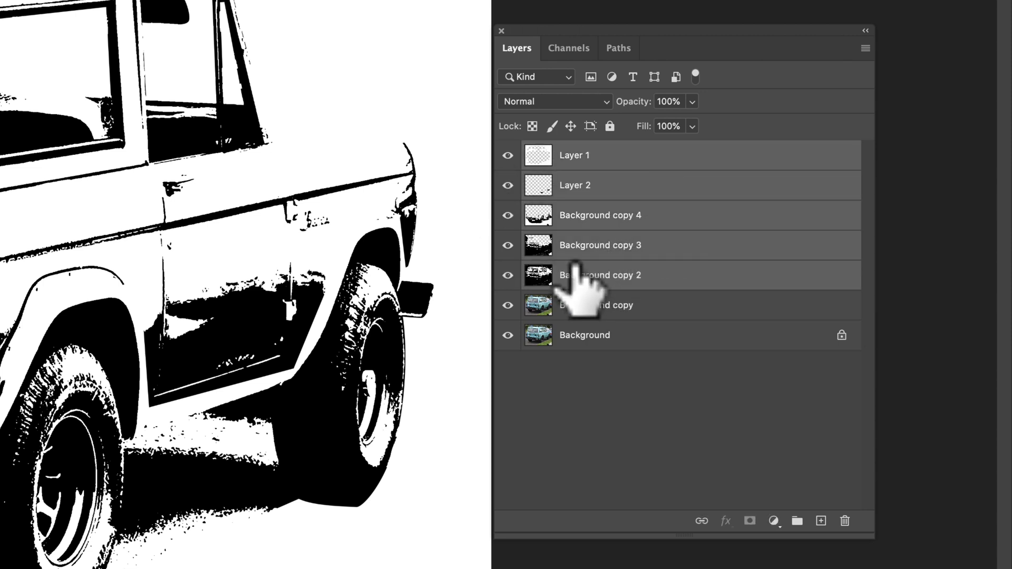
pyautogui.click(114, 4)
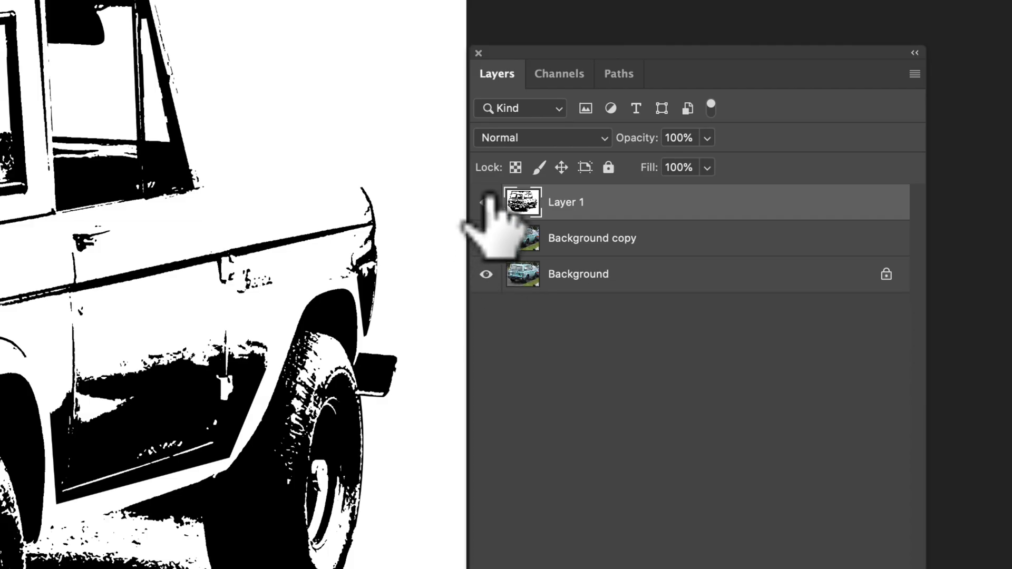
# - Hide the merged Layer 1 and show the Background copy color photo beneath it
pyautogui.click(485, 203)
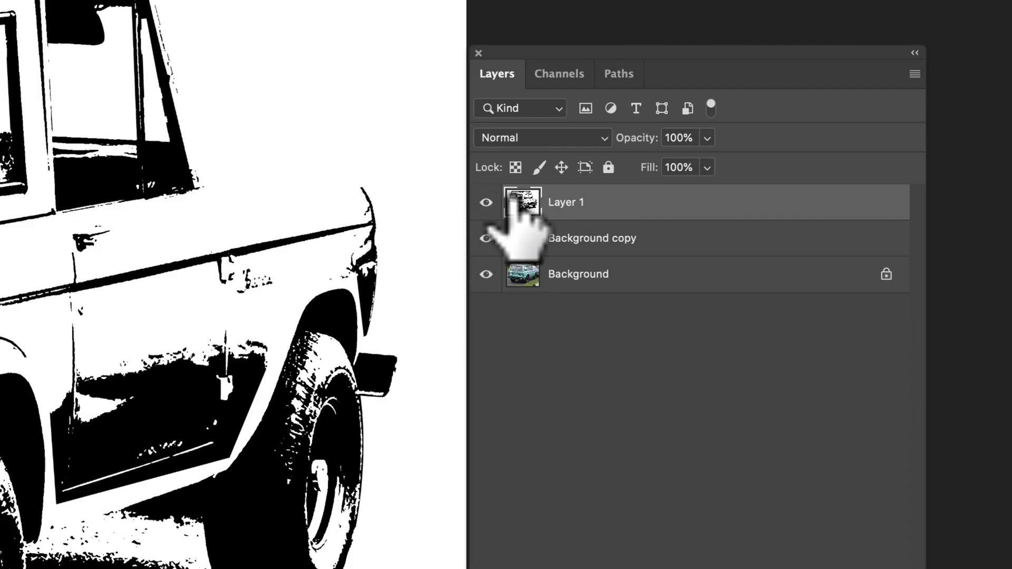
pyautogui.click(486, 202)
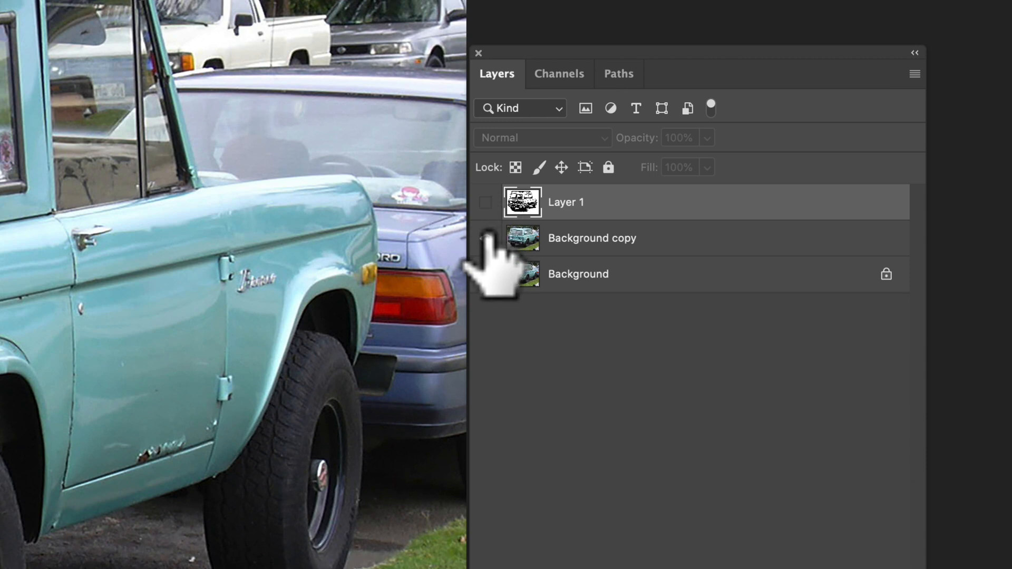
pyautogui.click(485, 238)
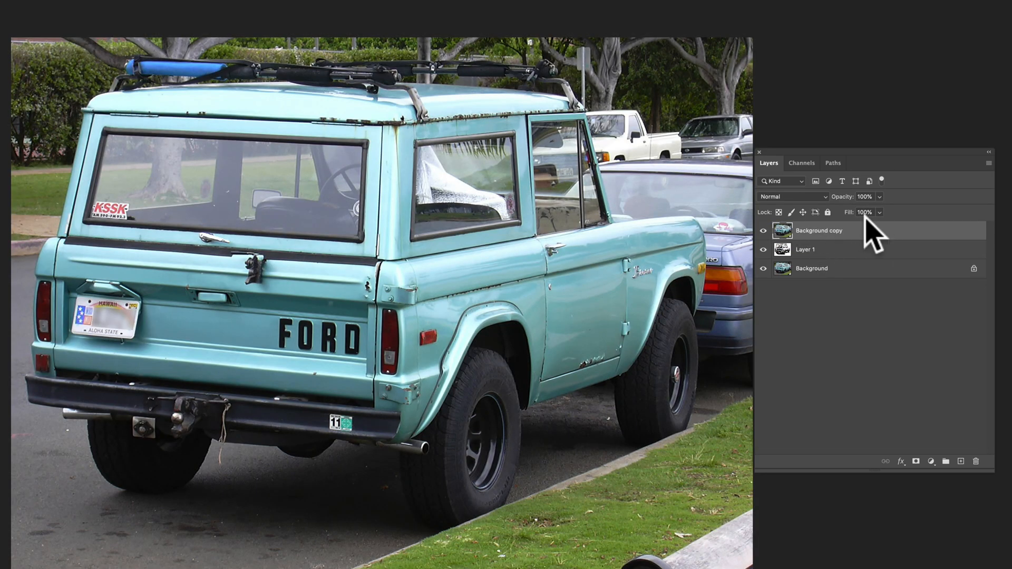
pyautogui.moveTo(793, 278)
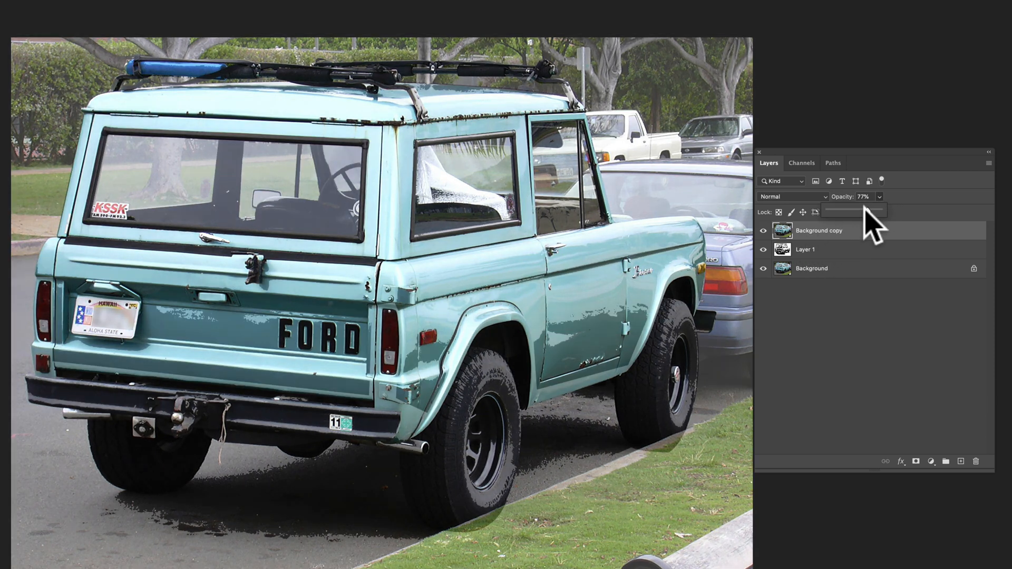
# - Fade Background copy to 73% opacity, hide it, and make Layer 1 active
pyautogui.moveTo(878, 210); pyautogui.dragTo(864, 211)
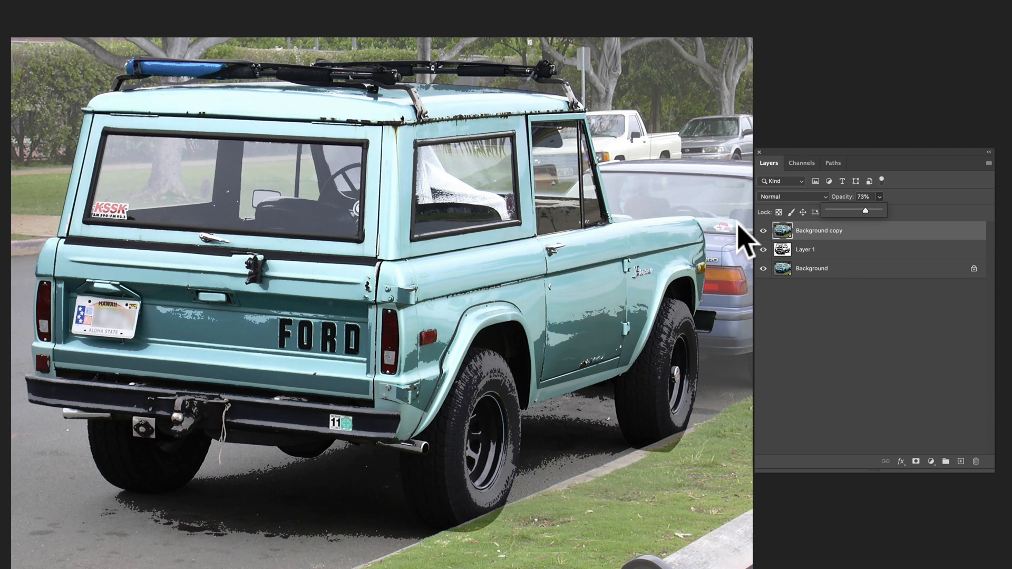
pyautogui.moveTo(898, 284)
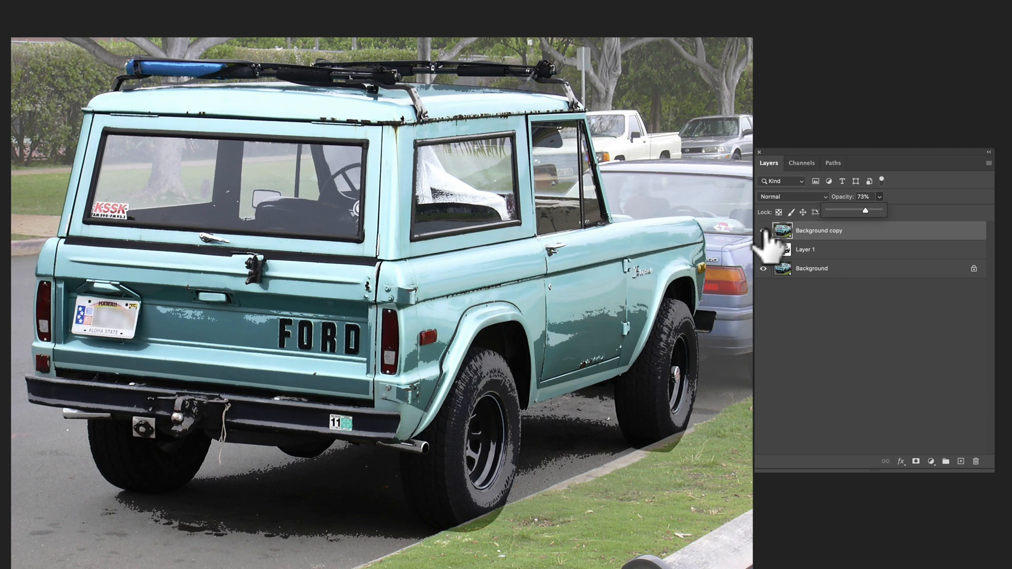
pyautogui.click(763, 229)
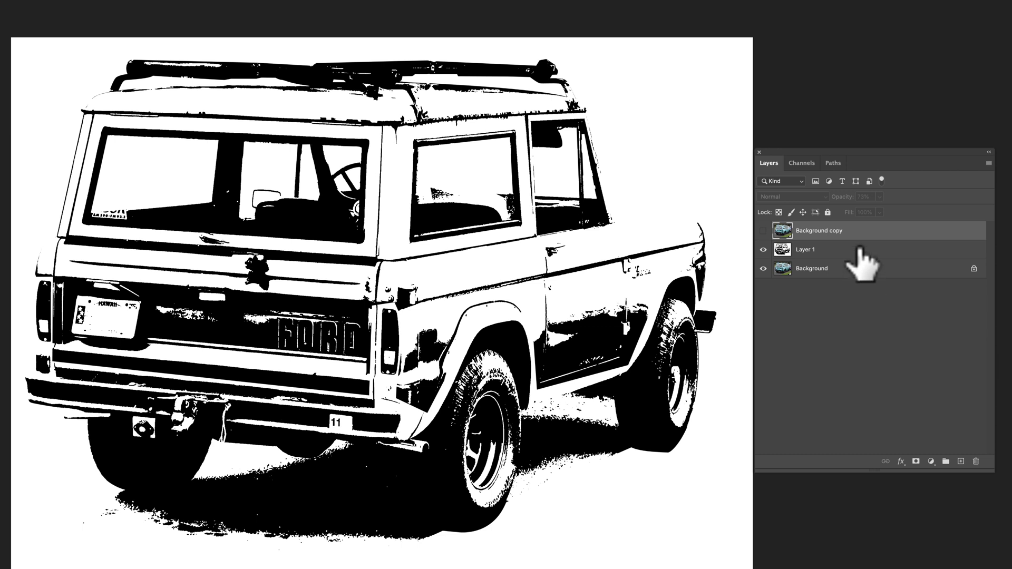
pyautogui.click(805, 249)
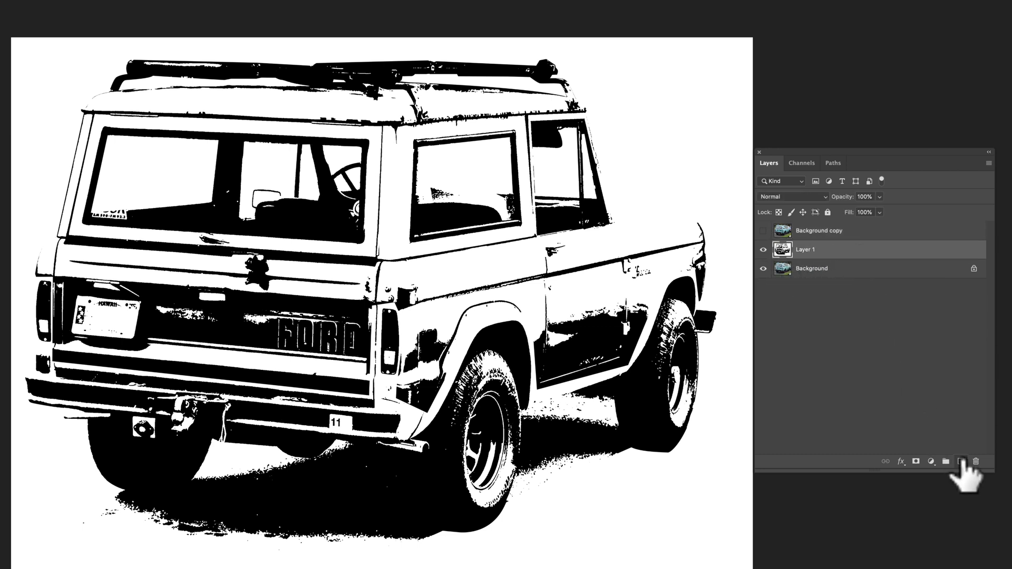
# - Create a new empty layer above Layer 1
pyautogui.click(961, 462)
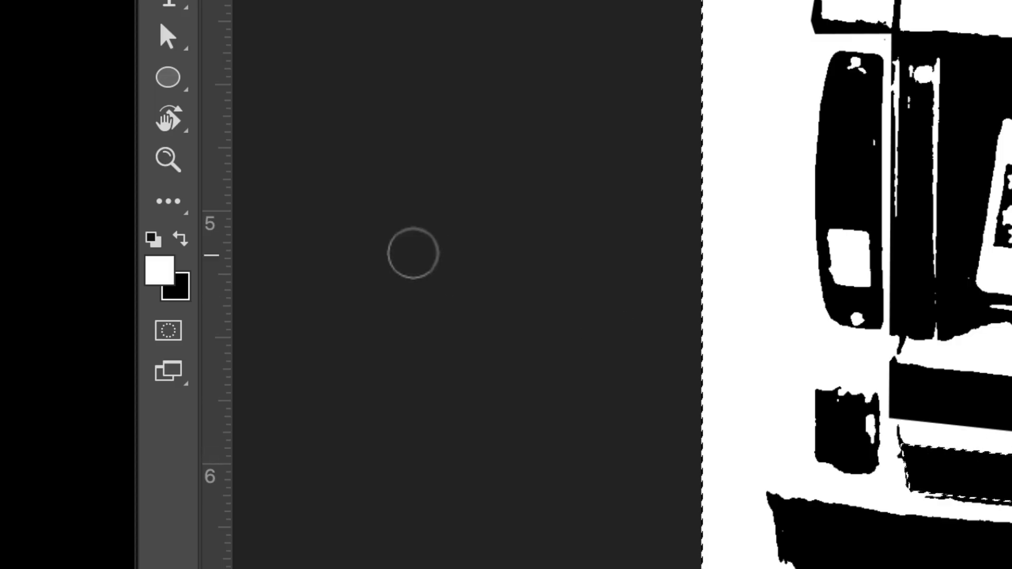
pyautogui.moveTo(236, 221)
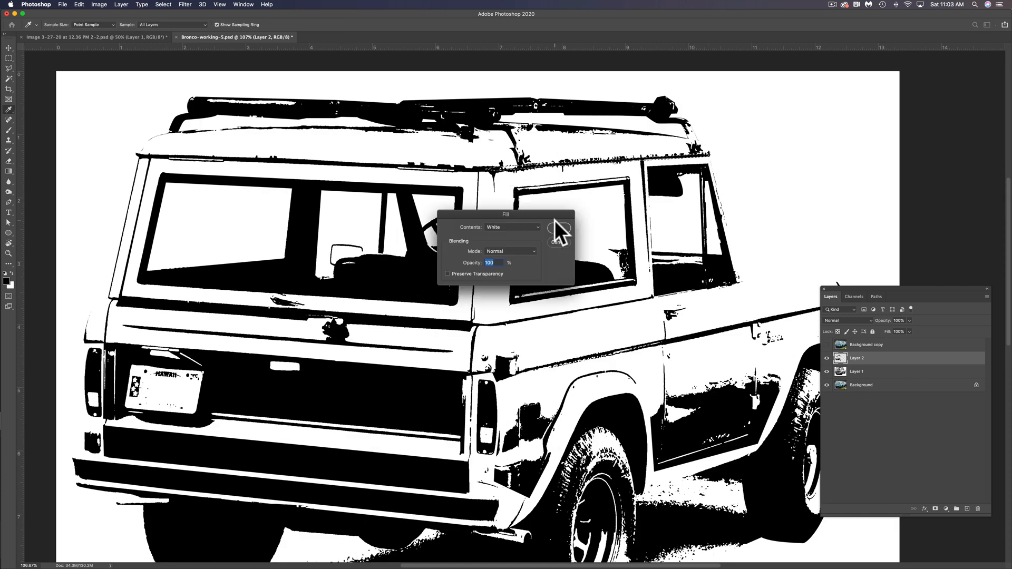
# - Fill the license plate selection with solid white, erasing its lettering
pyautogui.click(557, 233)
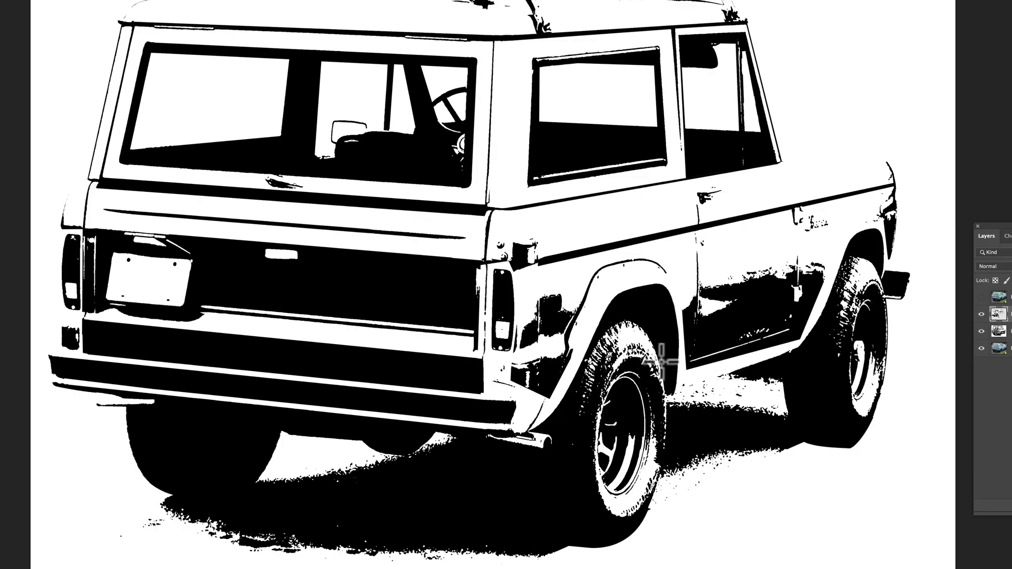
pyautogui.moveTo(862, 308)
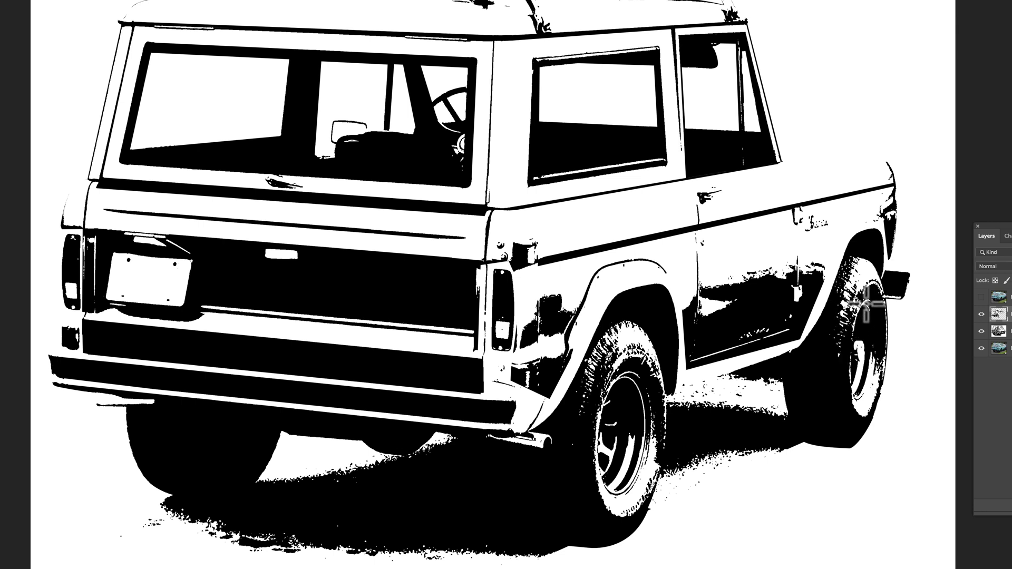
pyautogui.moveTo(499, 475)
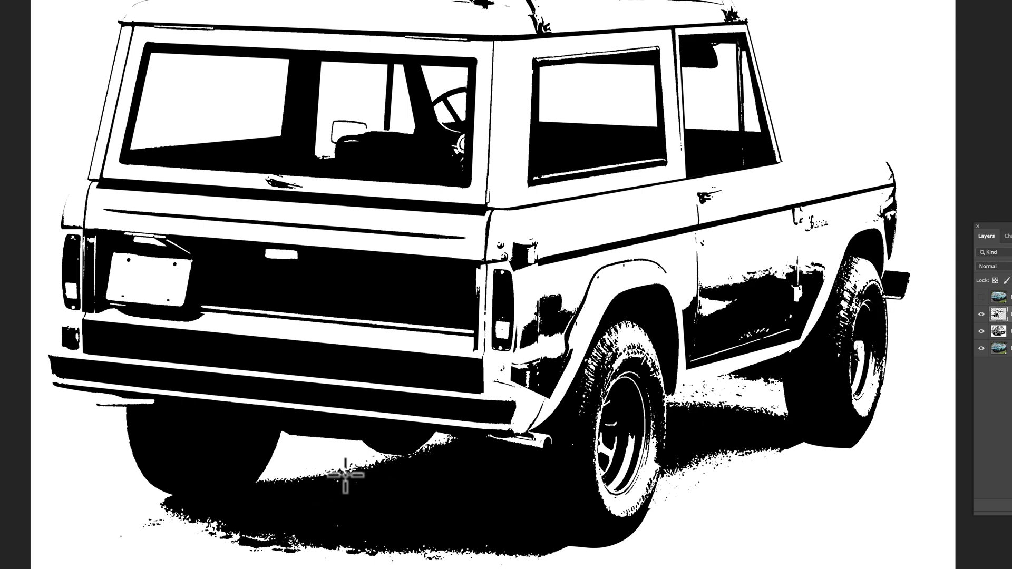
pyautogui.moveTo(148, 343)
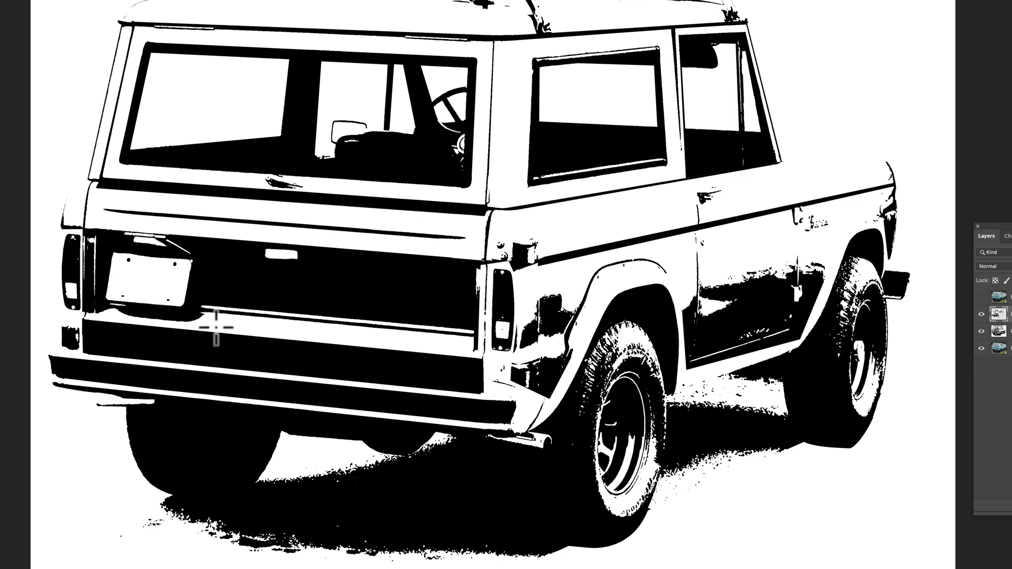
pyautogui.moveTo(705, 289)
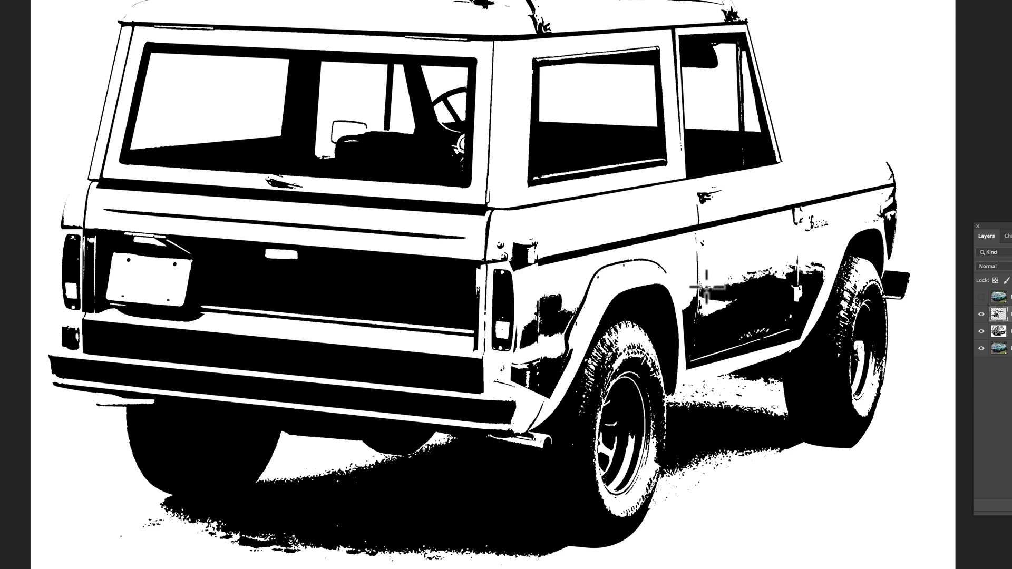
pyautogui.moveTo(800, 306)
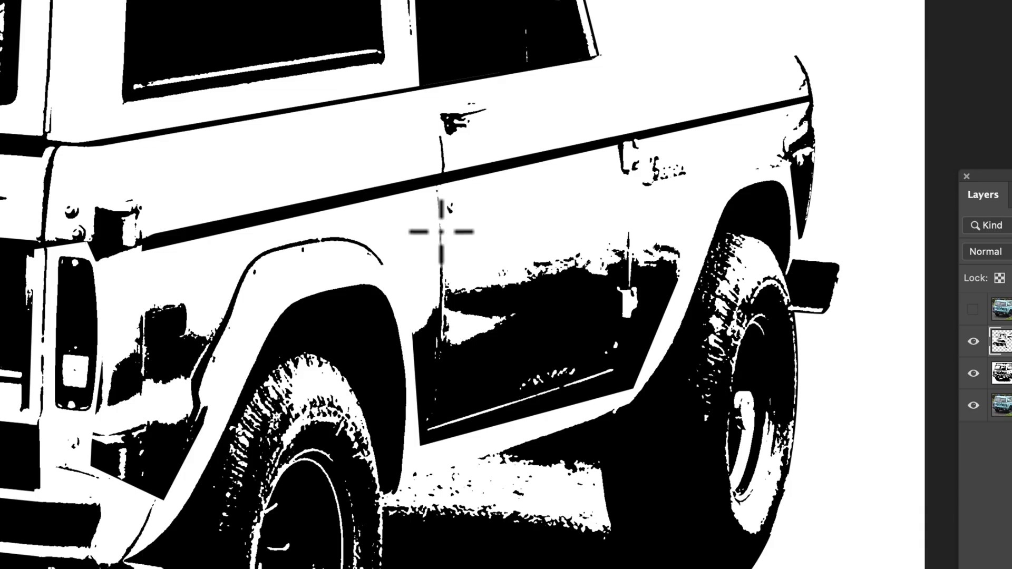
pyautogui.moveTo(436, 437)
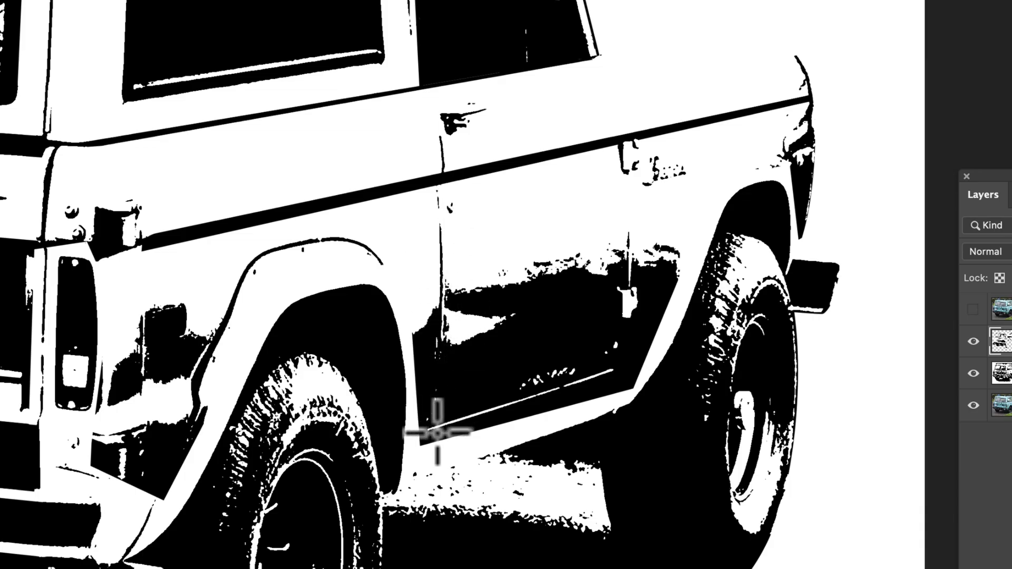
pyautogui.moveTo(634, 207)
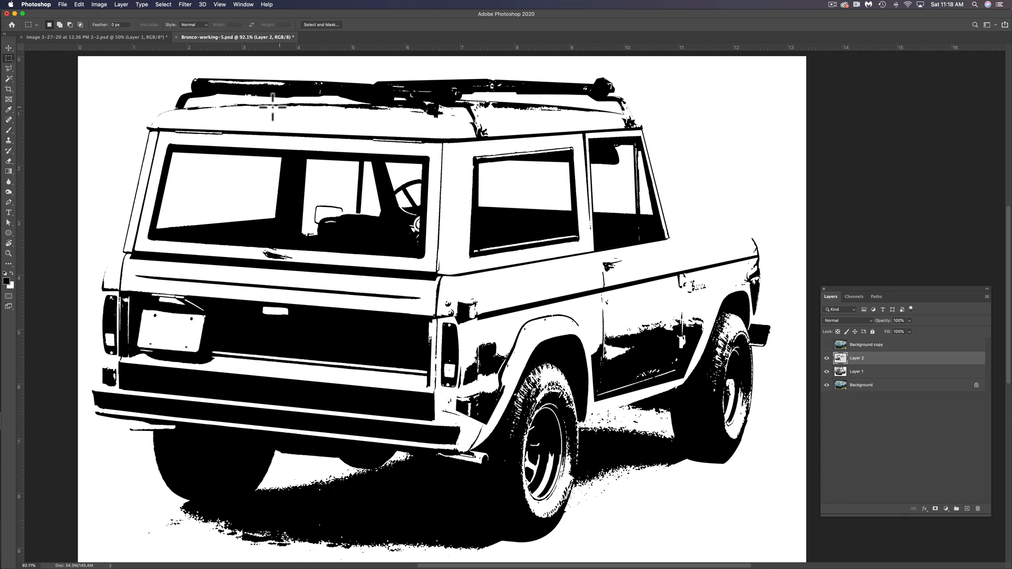
pyautogui.moveTo(276, 293)
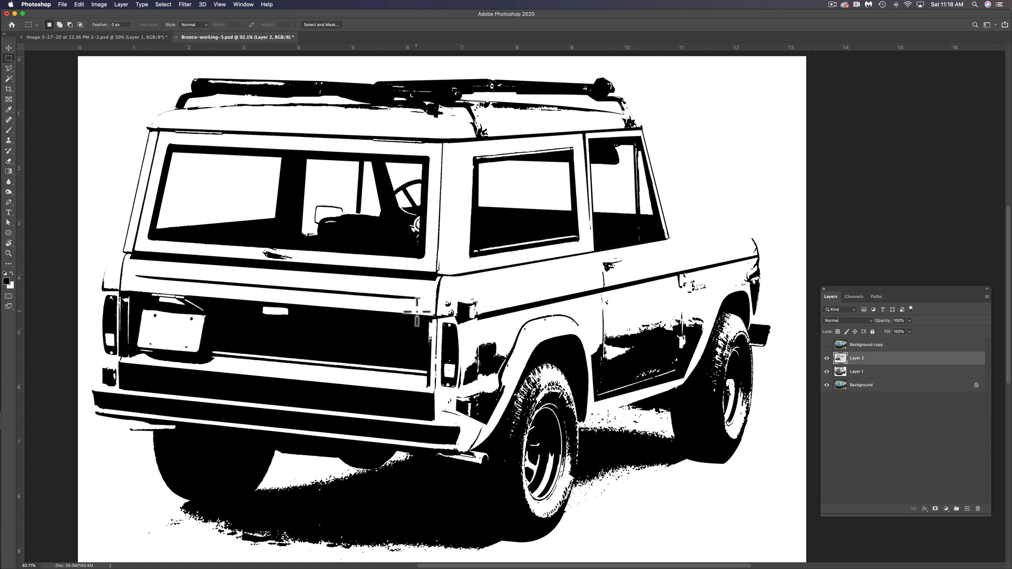
pyautogui.moveTo(520, 375)
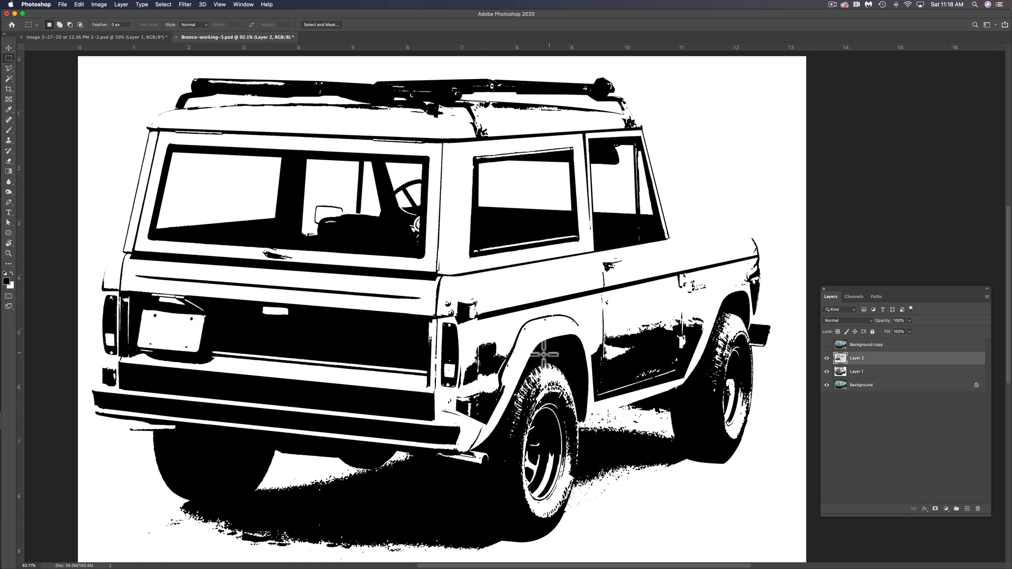
pyautogui.moveTo(606, 366)
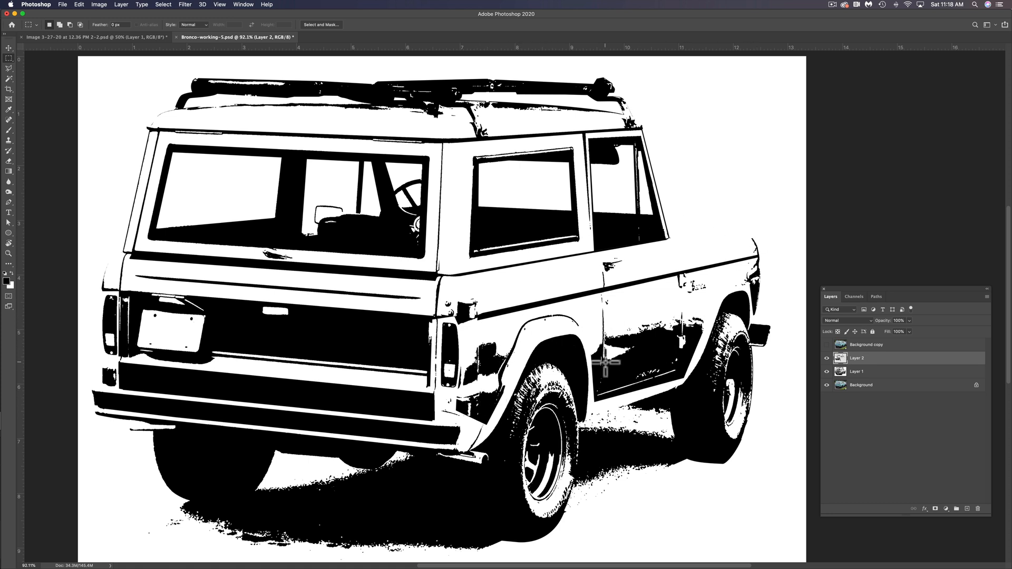